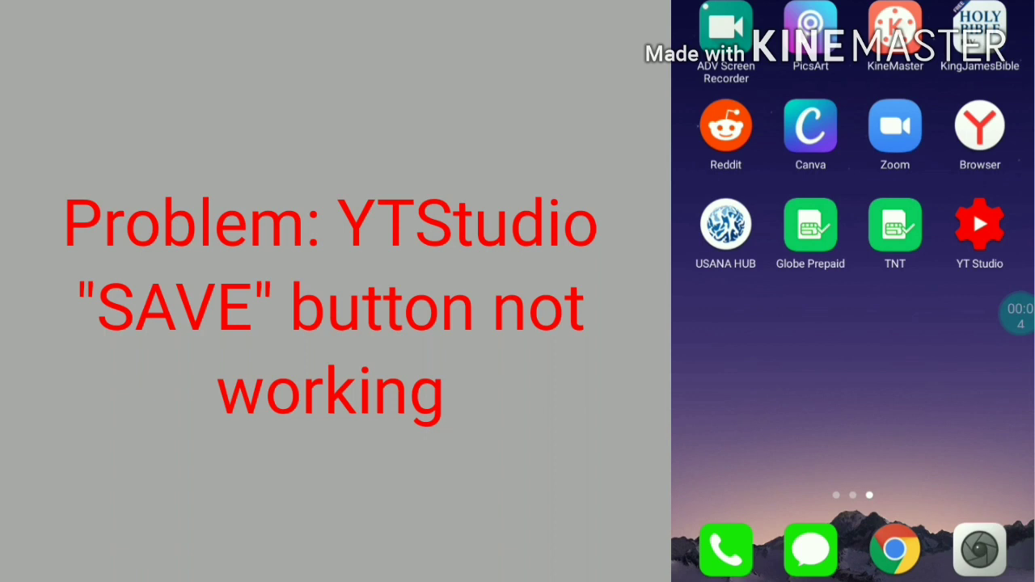
- Launch YT Studio and attempt to pick a different thumbnail for the video
click(979, 222)
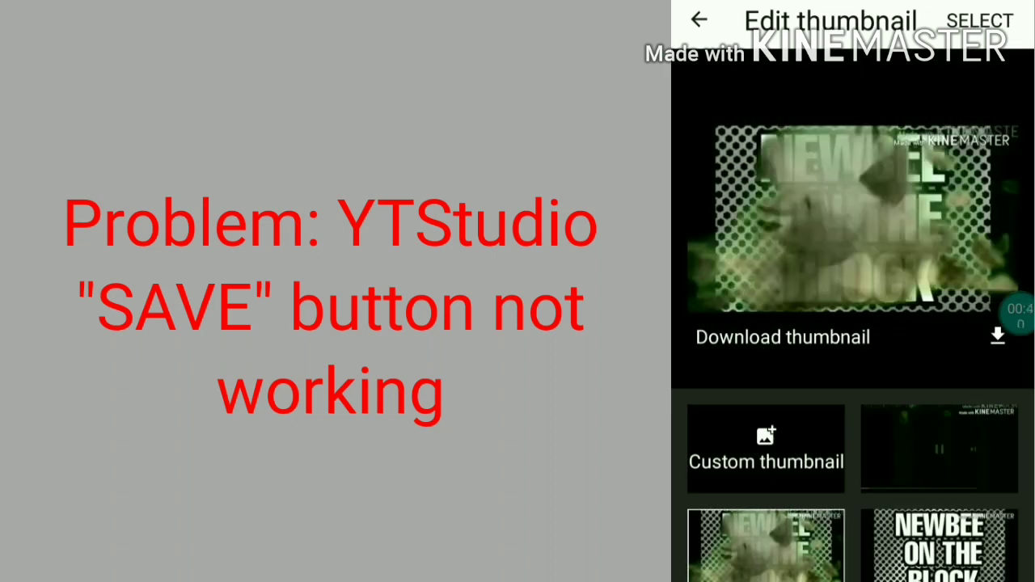
click(699, 20)
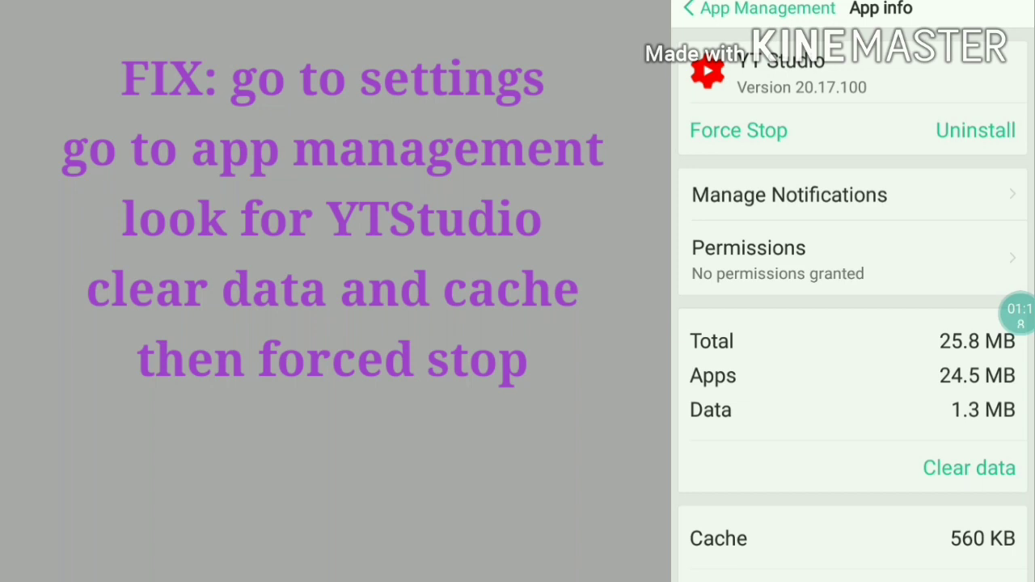
- Clear YT Studio's data and cache to 0 B, then force stop the app
click(968, 468)
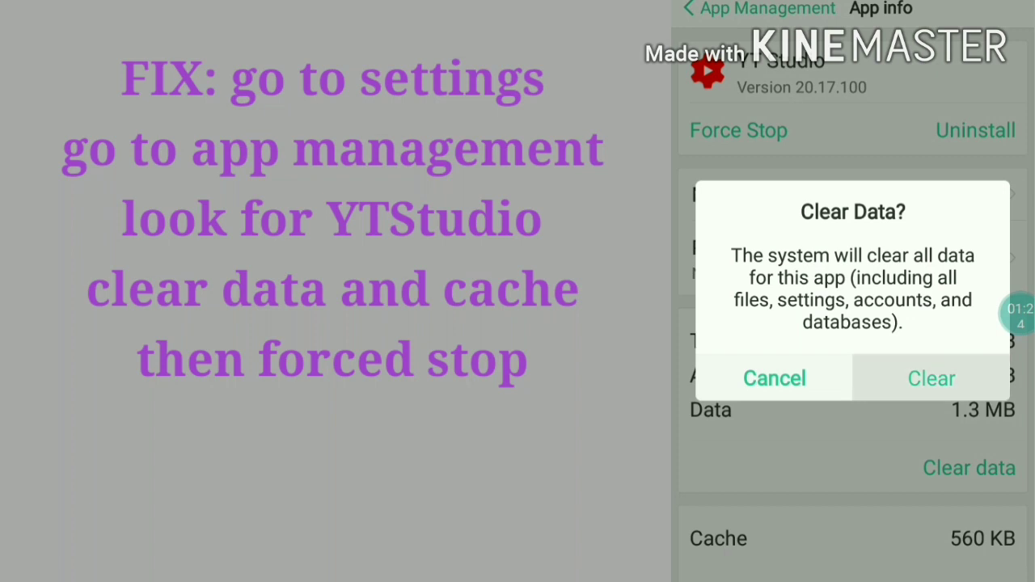
click(931, 378)
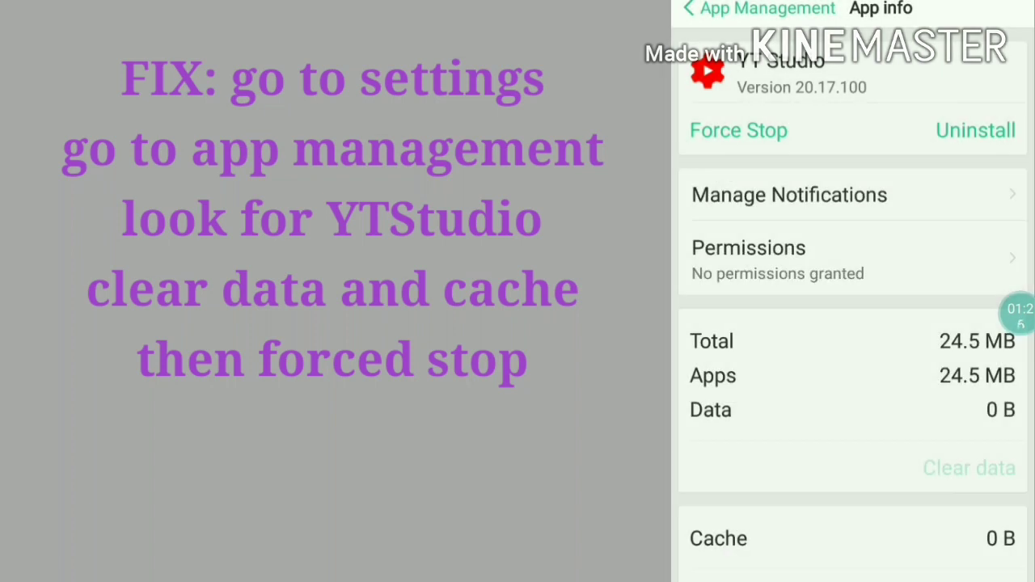
click(738, 130)
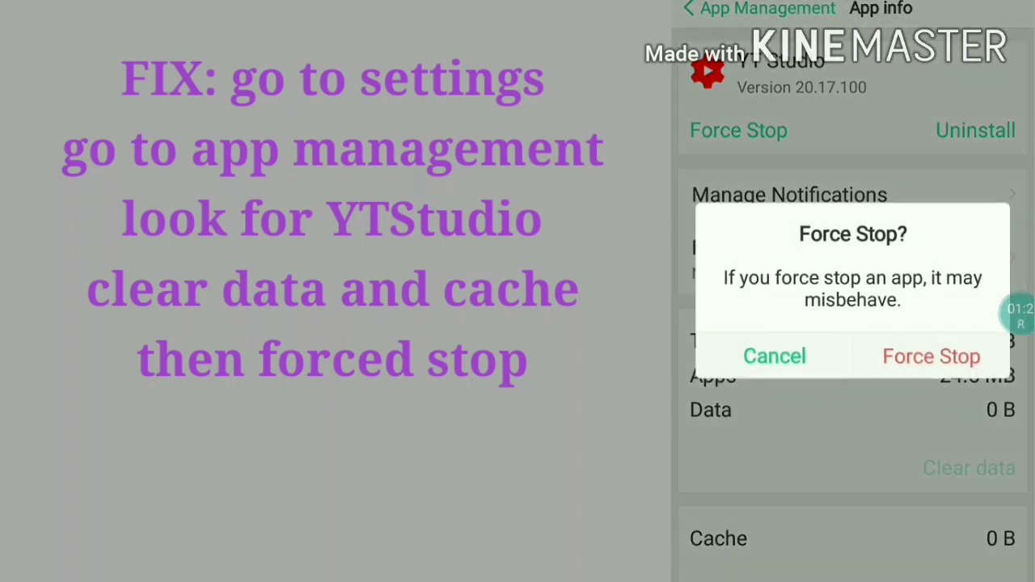
click(931, 356)
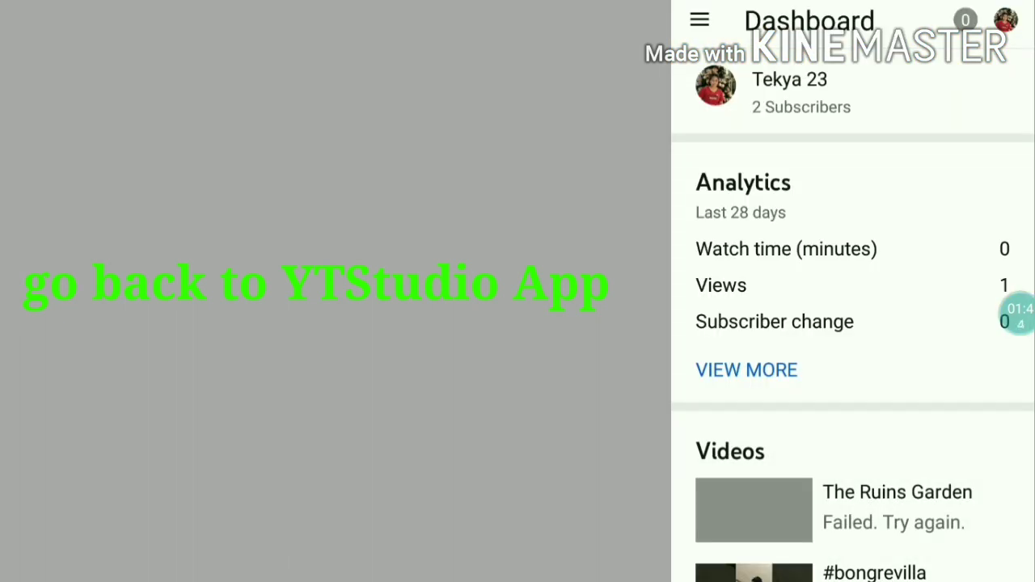
- Switch to the other channel and scroll to the My Intro video to edit it
click(1005, 20)
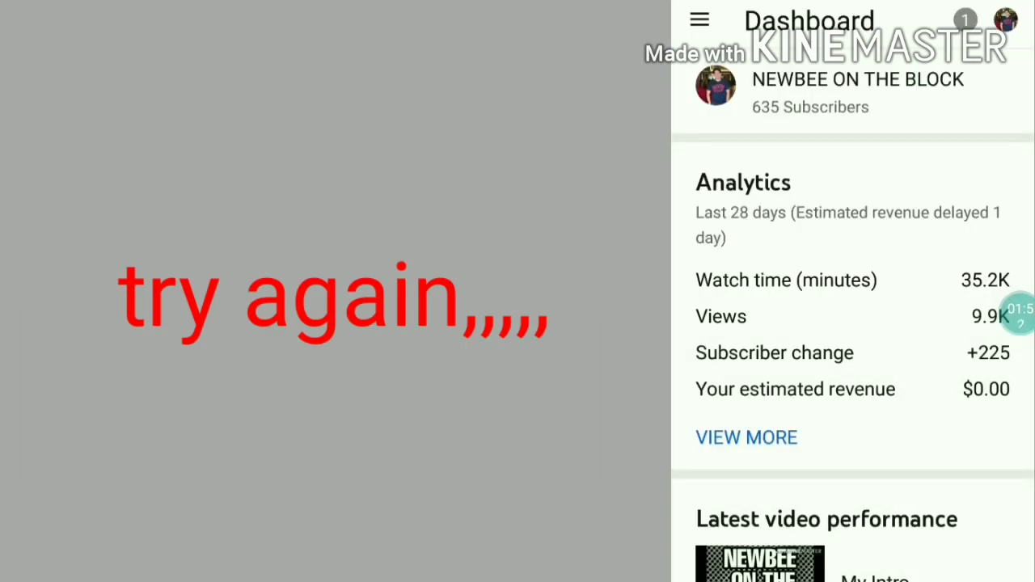
scroll(down, 3)
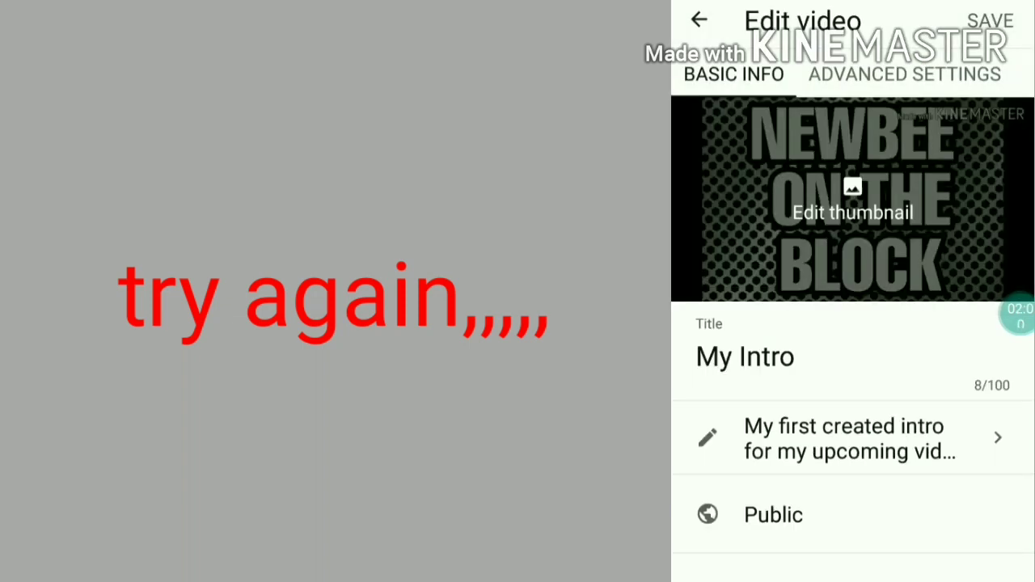
- Choose the green-tinted thumbnail for My Intro in the thumbnail editor
click(853, 198)
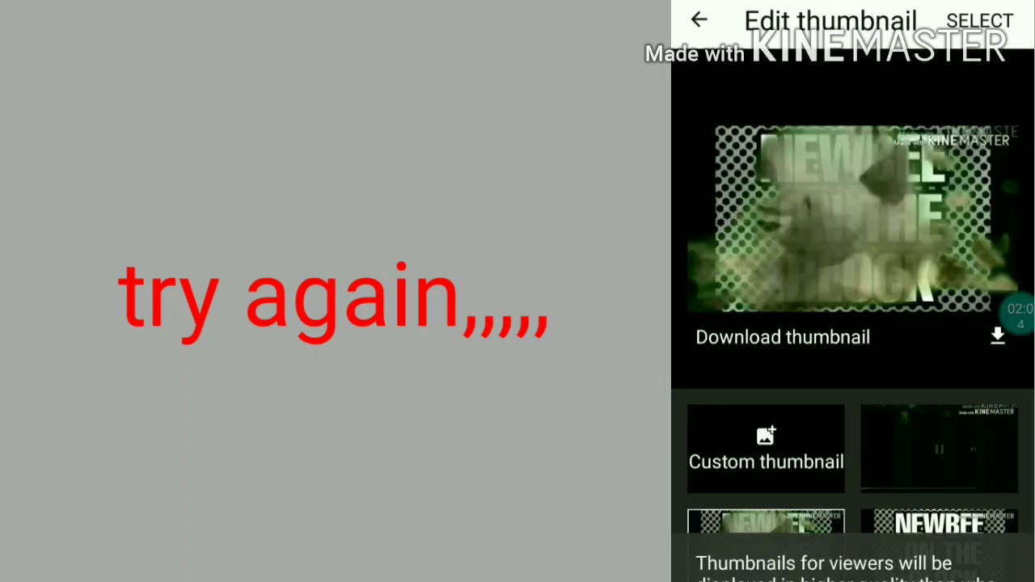
click(698, 20)
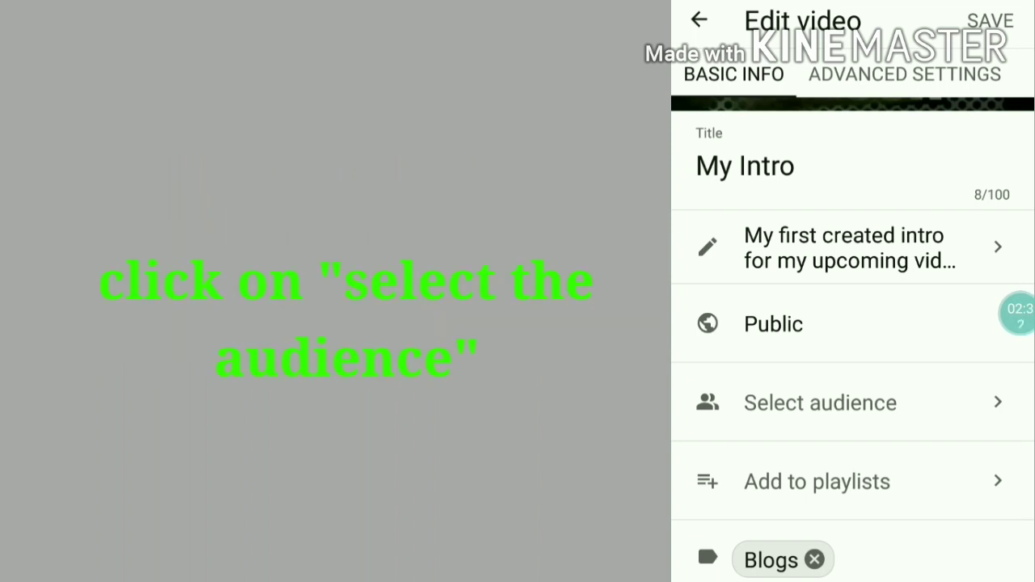
- Set My Intro's audience to 'No, it's not made for kids'
click(819, 402)
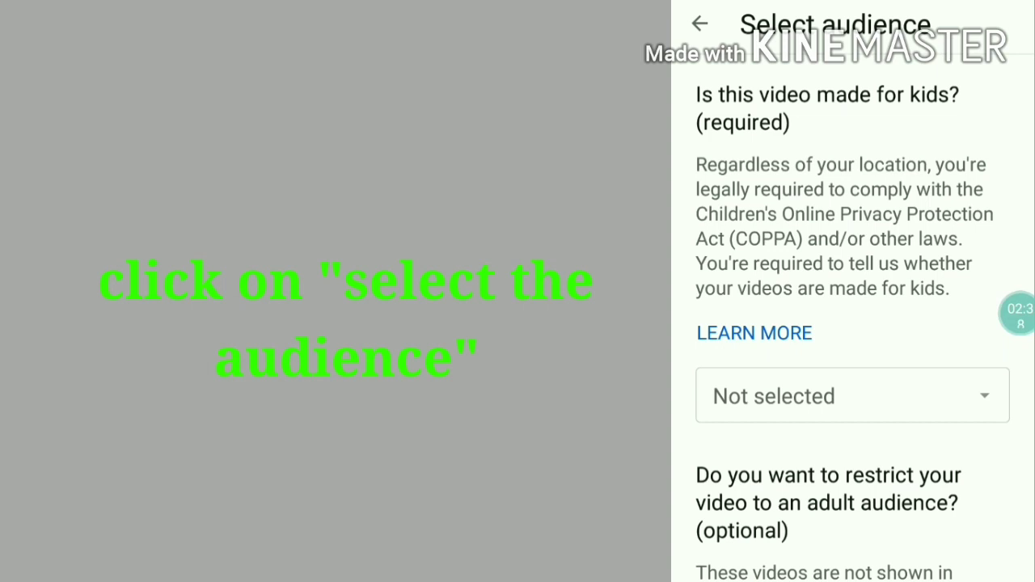
click(850, 396)
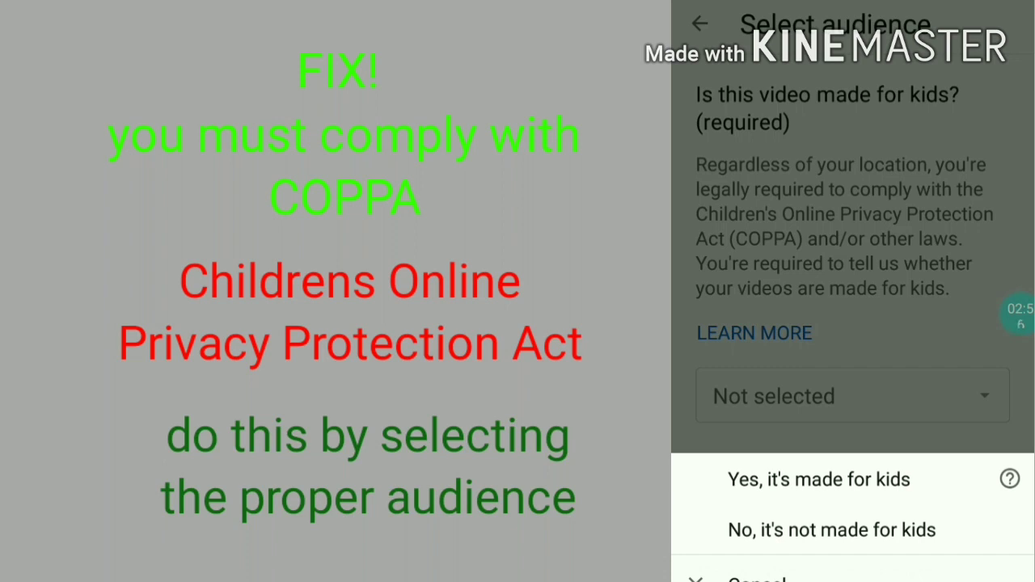
click(832, 530)
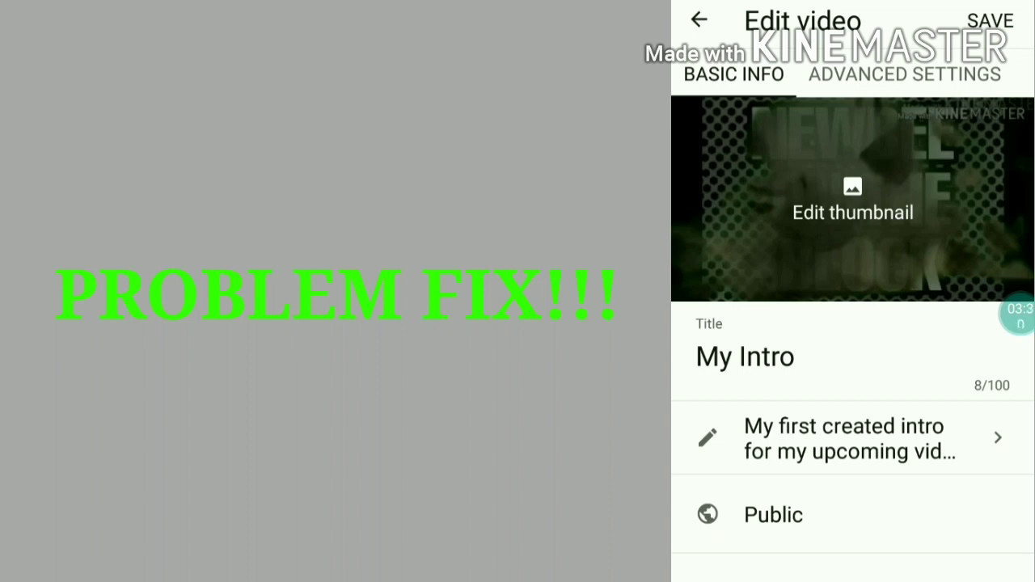
- Save My Intro's edits with the green-tinted thumbnail and audience setting
click(988, 20)
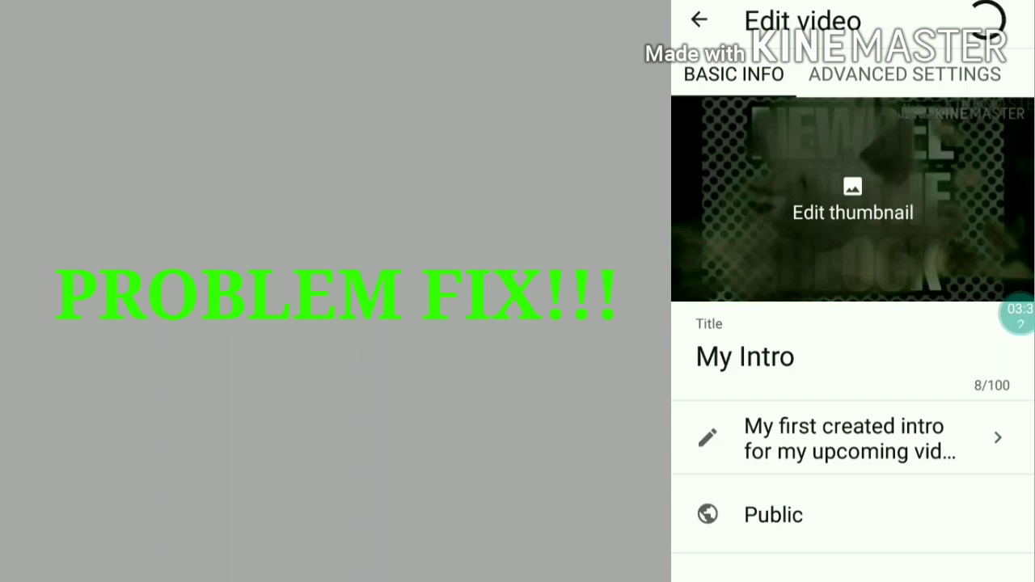